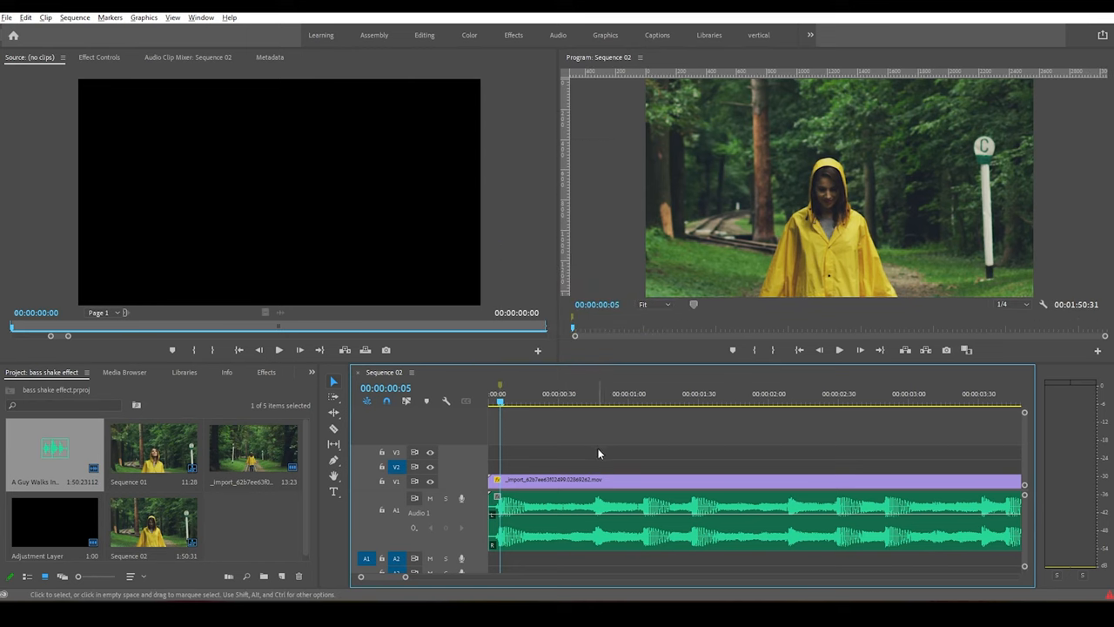
Step: Add five timeline markers at successive bass beats near the sequence start
left_click(591, 402)
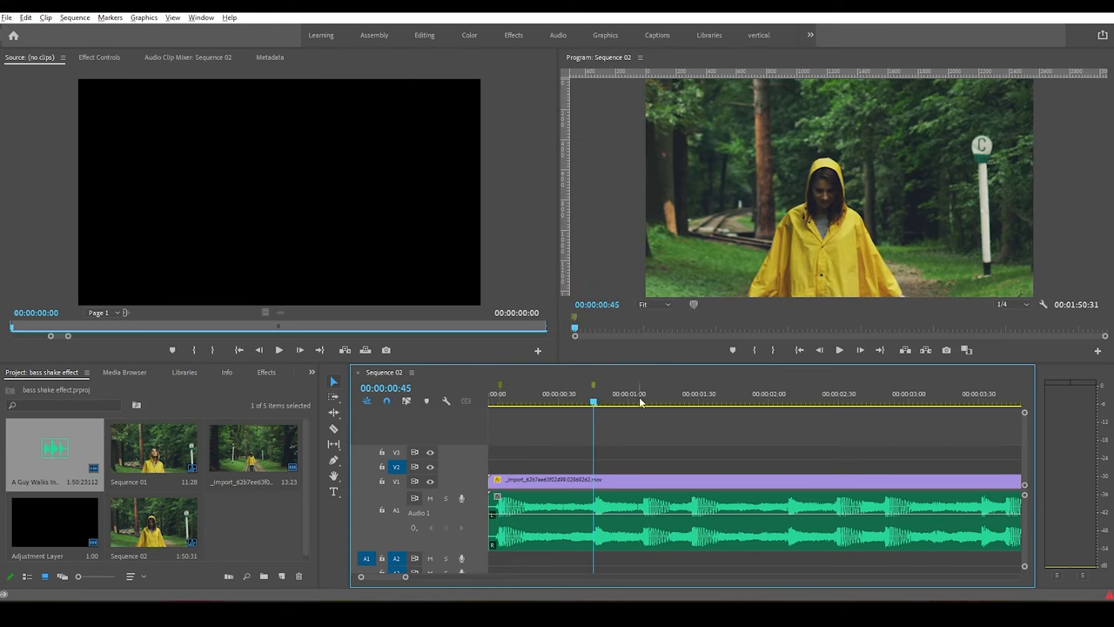
left_click(646, 402)
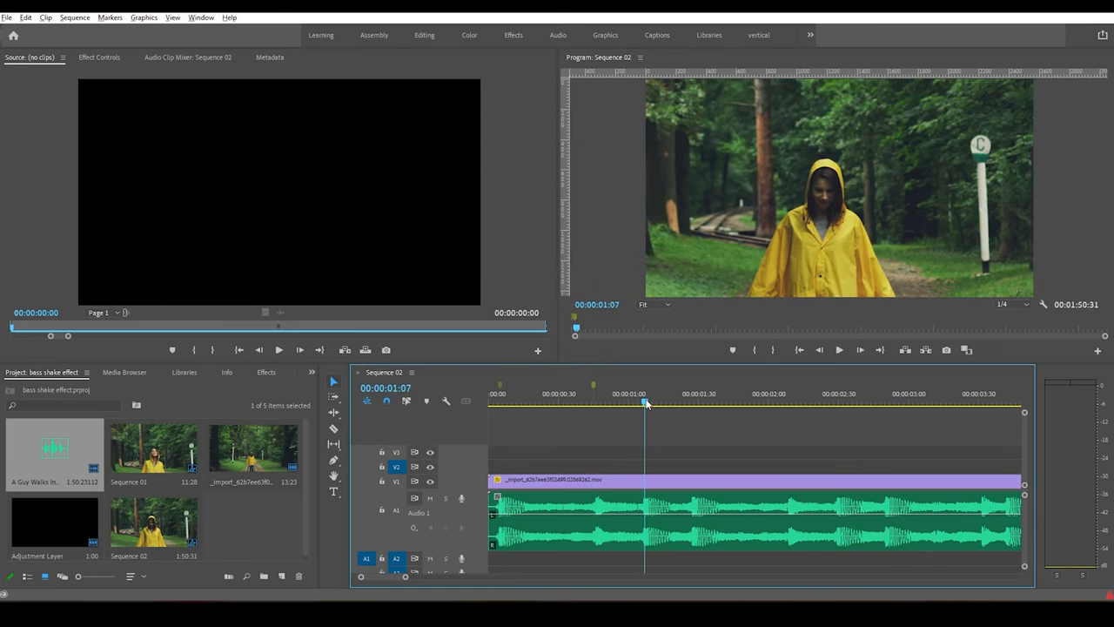
left_click(693, 403)
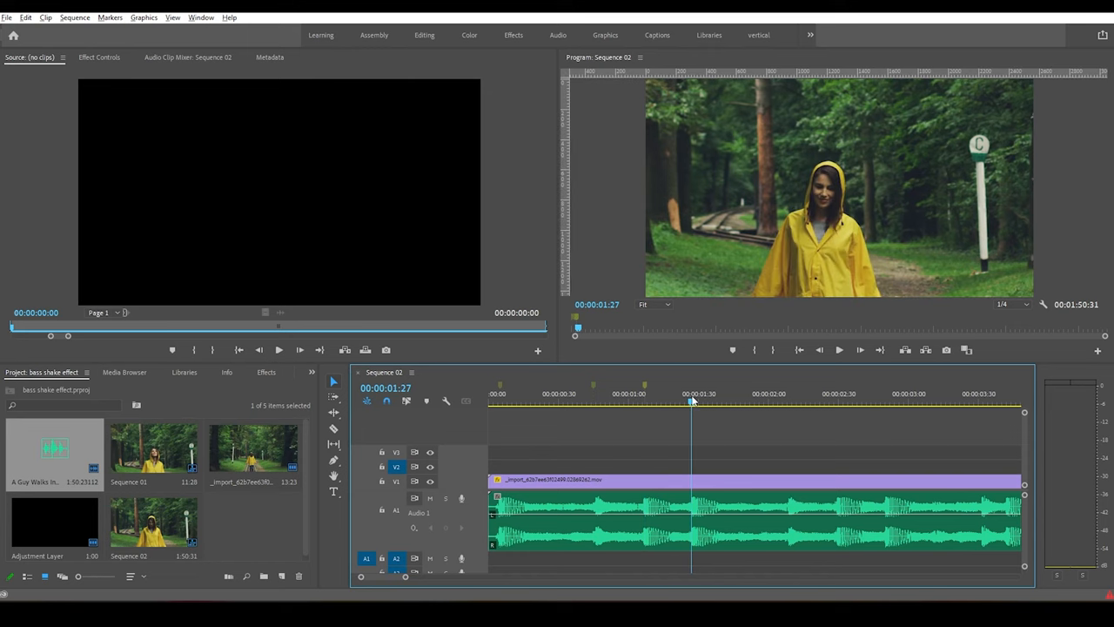
left_click(788, 408)
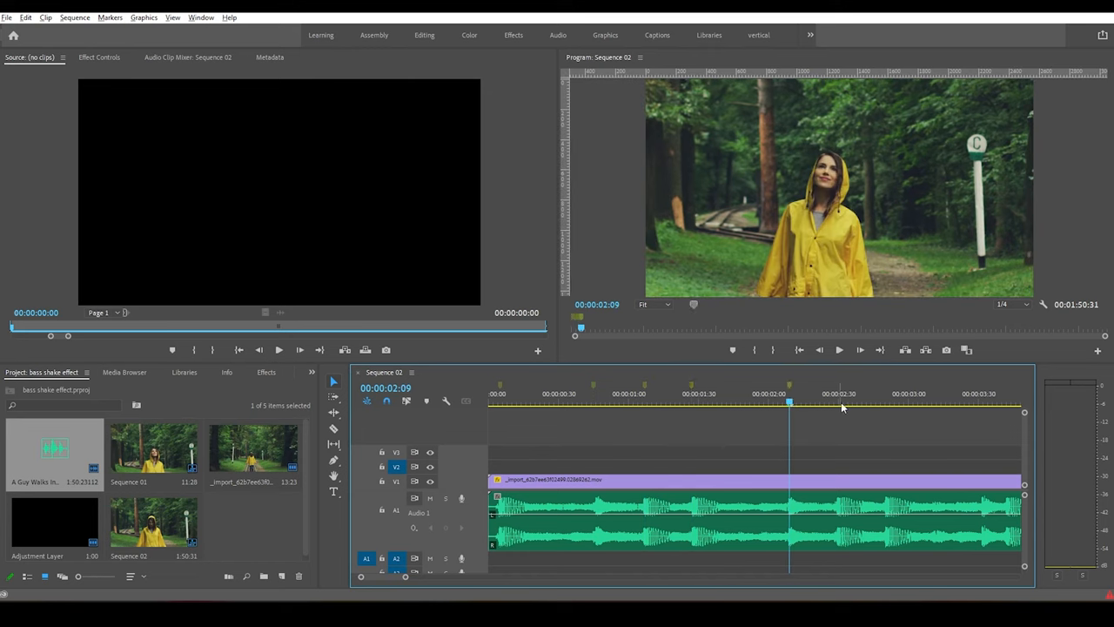
left_click(884, 394)
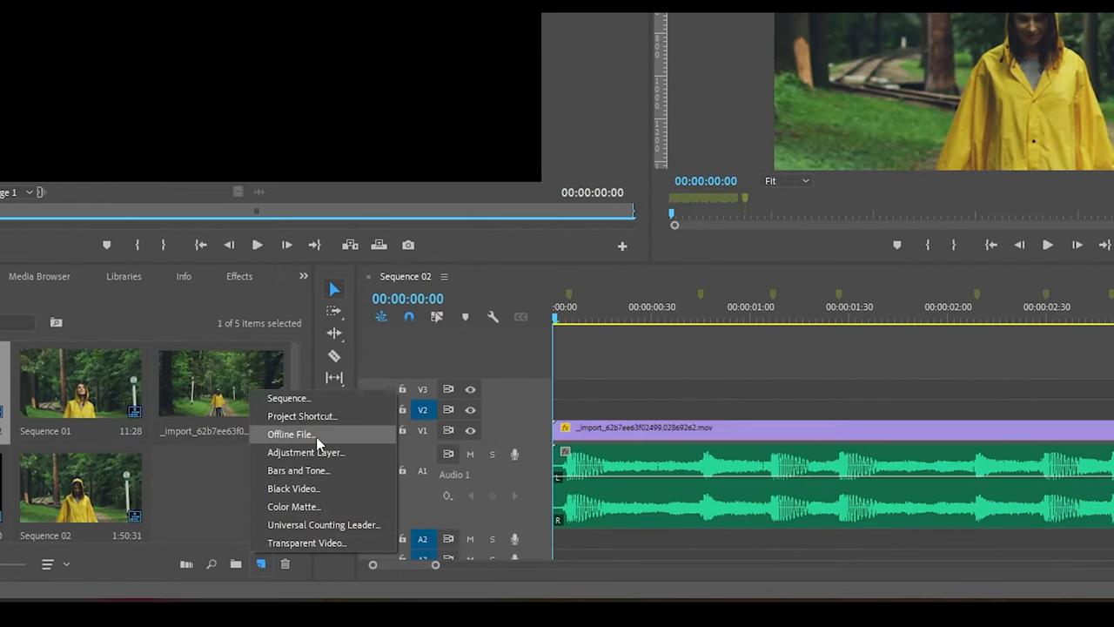
Step: Create an adjustment layer with default settings and drop it on V2 above the forest clip
left_click(306, 453)
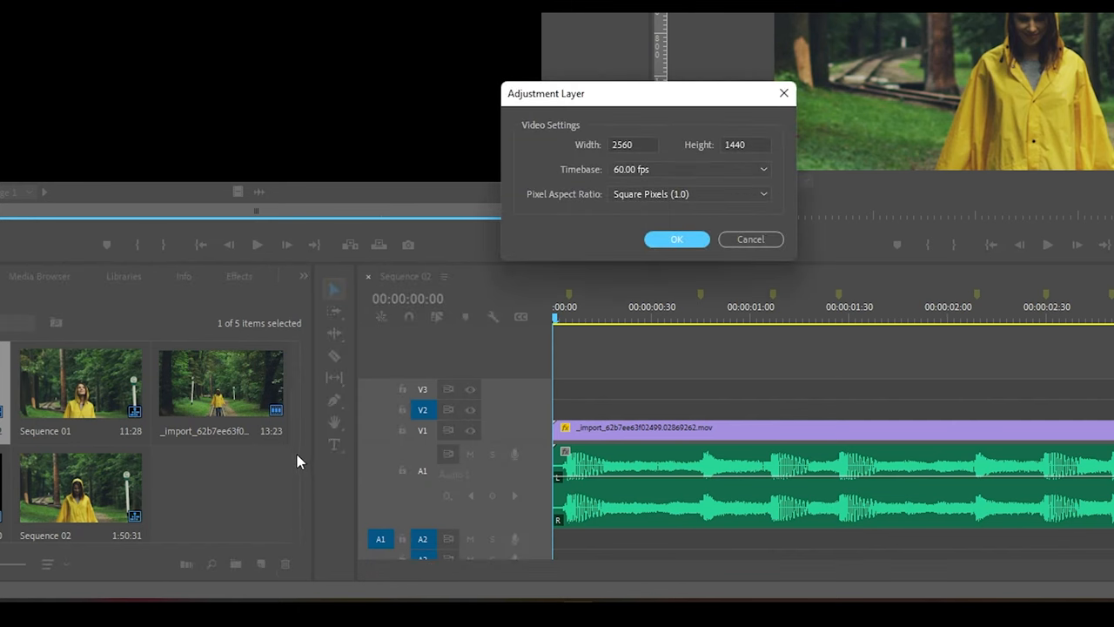
left_click(676, 239)
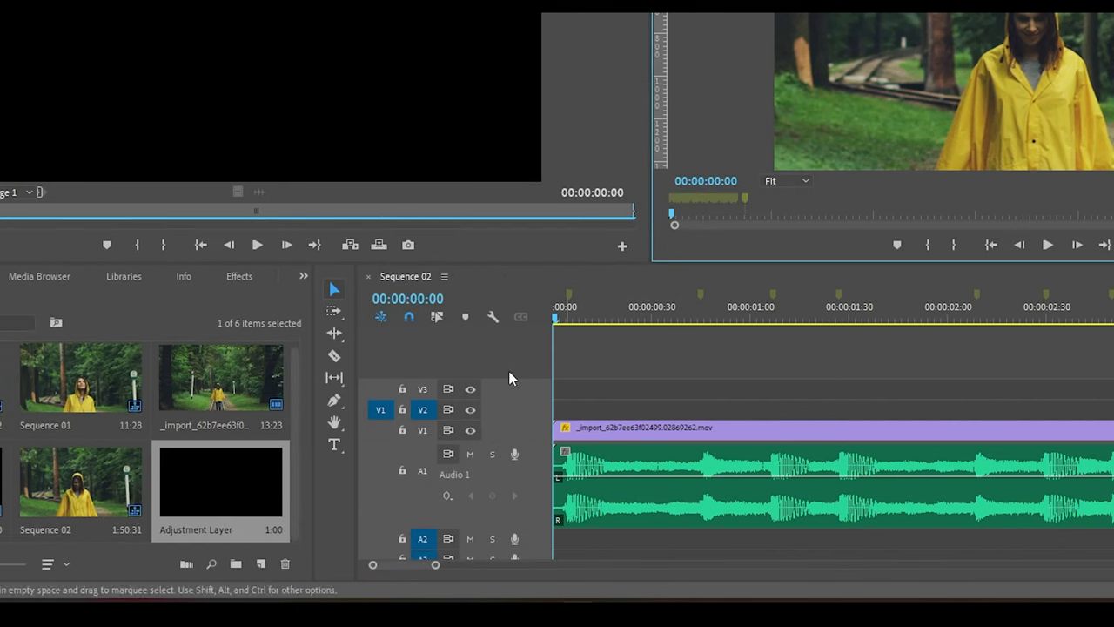
left_click_drag(219, 480, 710, 407)
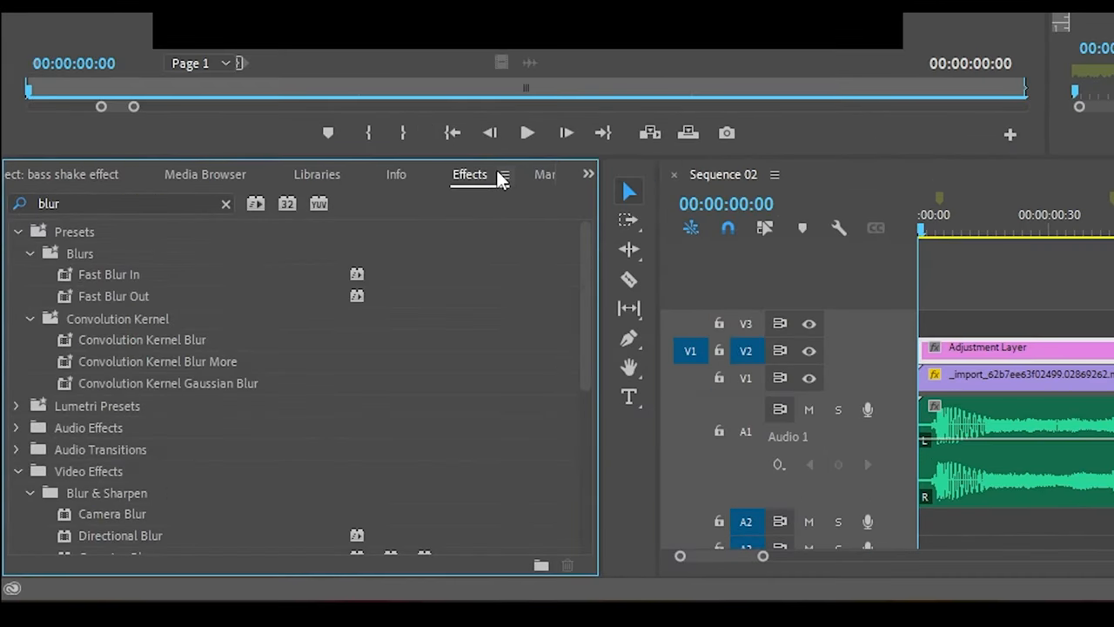
Step: Search the Effects panel for 'dti' and select Directional Blur under Blur & Sharpen
left_click(226, 202)
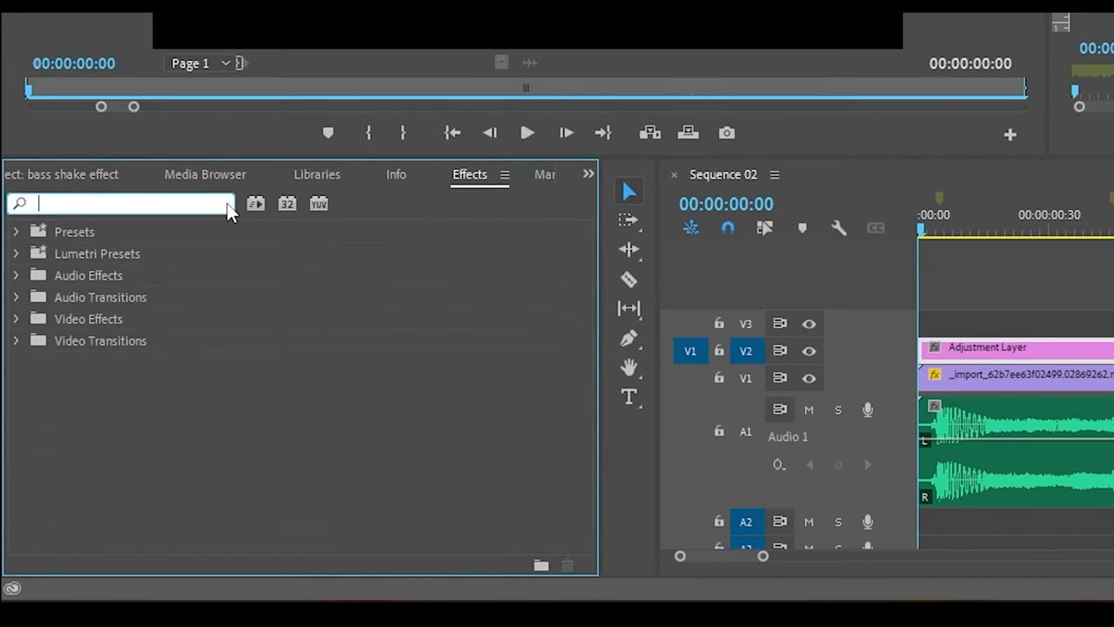
type("direc")
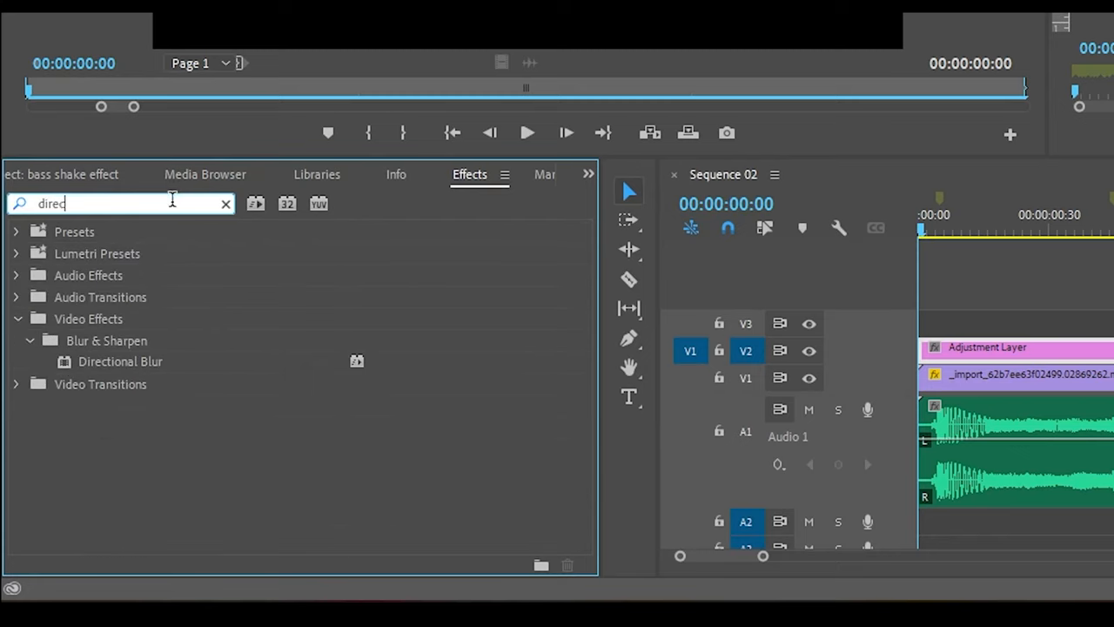
type("ti")
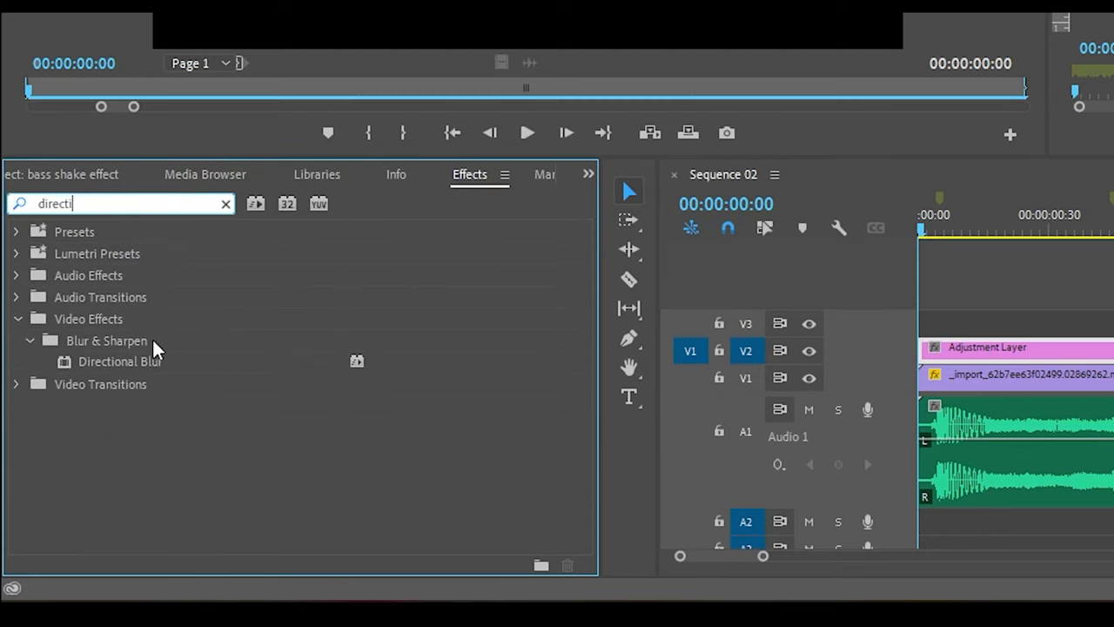
left_click(118, 360)
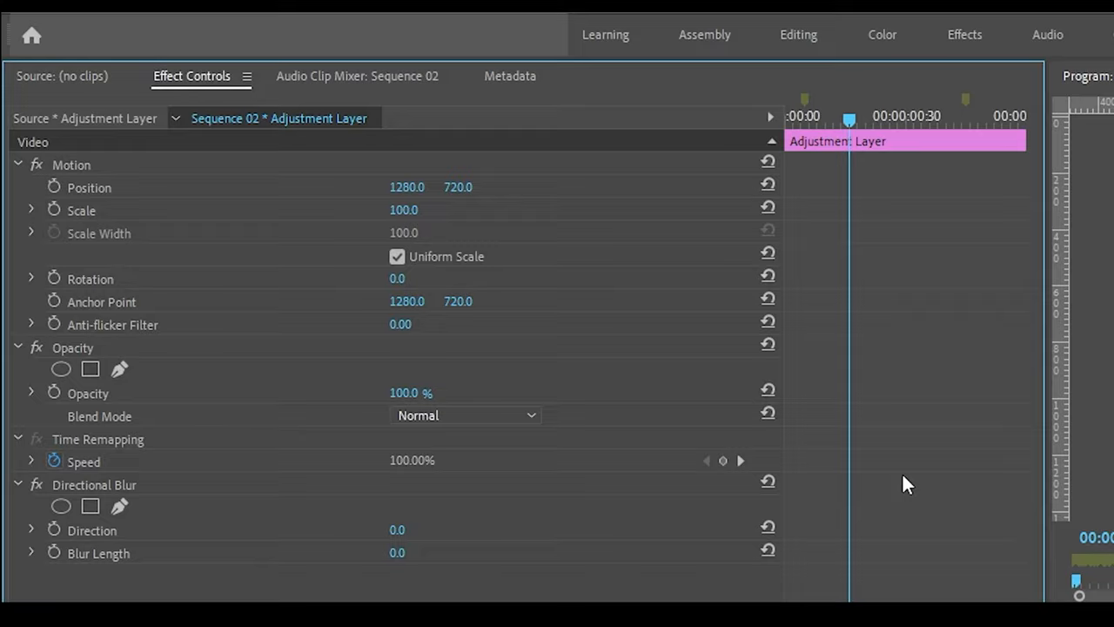
Step: Set the Directional Blur direction on the adjustment layer to 90°
double_click(403, 554)
type("100")
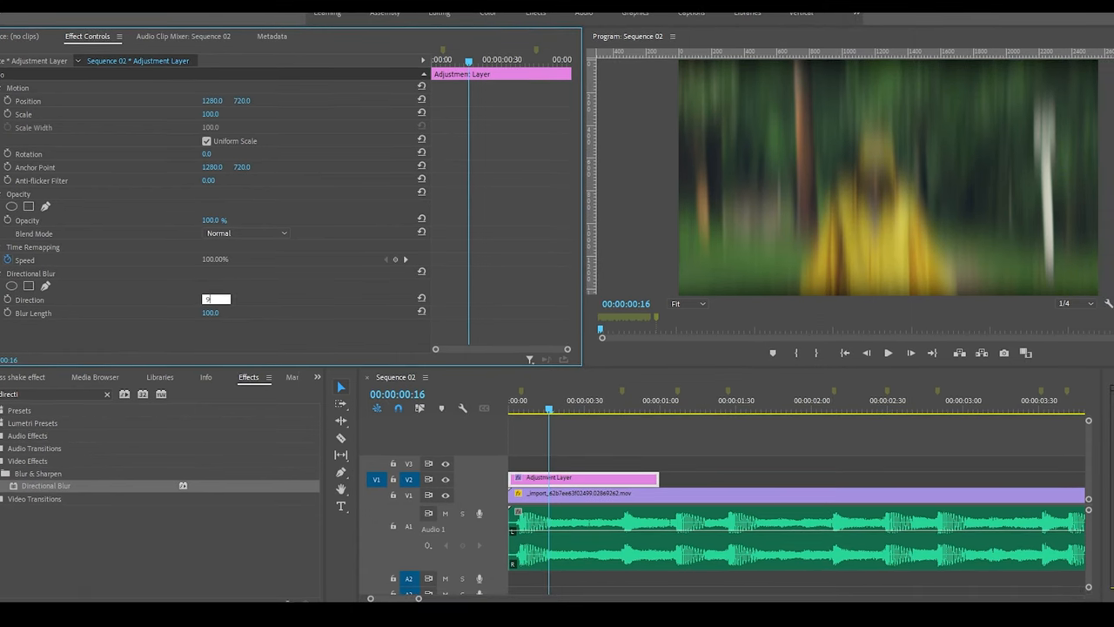
type("90")
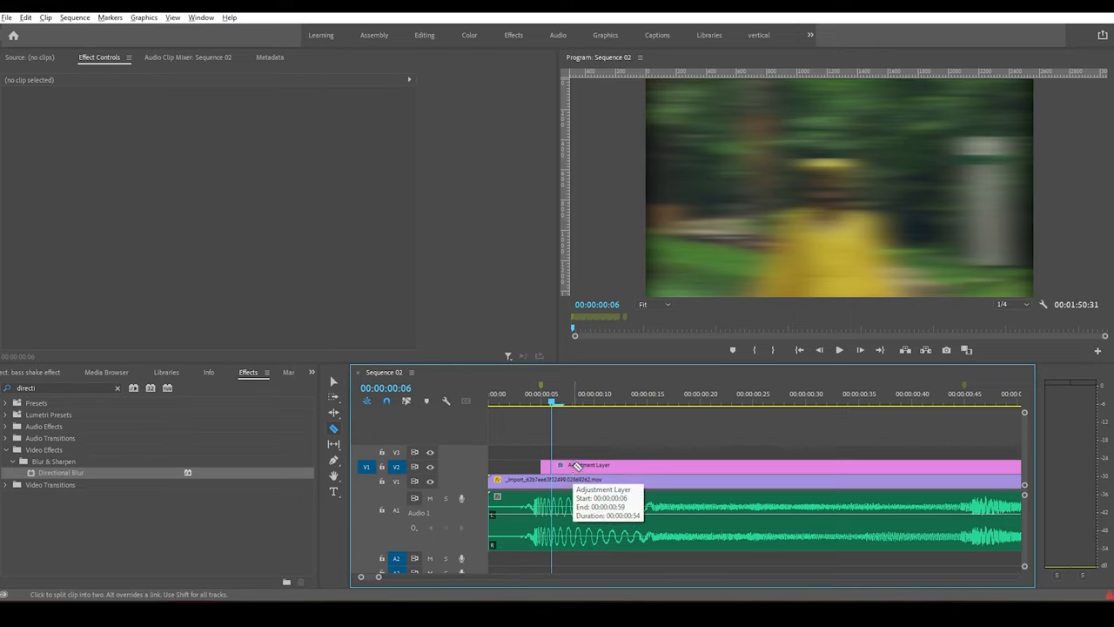
Step: Razor-cut the trimmed adjustment layer into separate short pieces
left_click(609, 464)
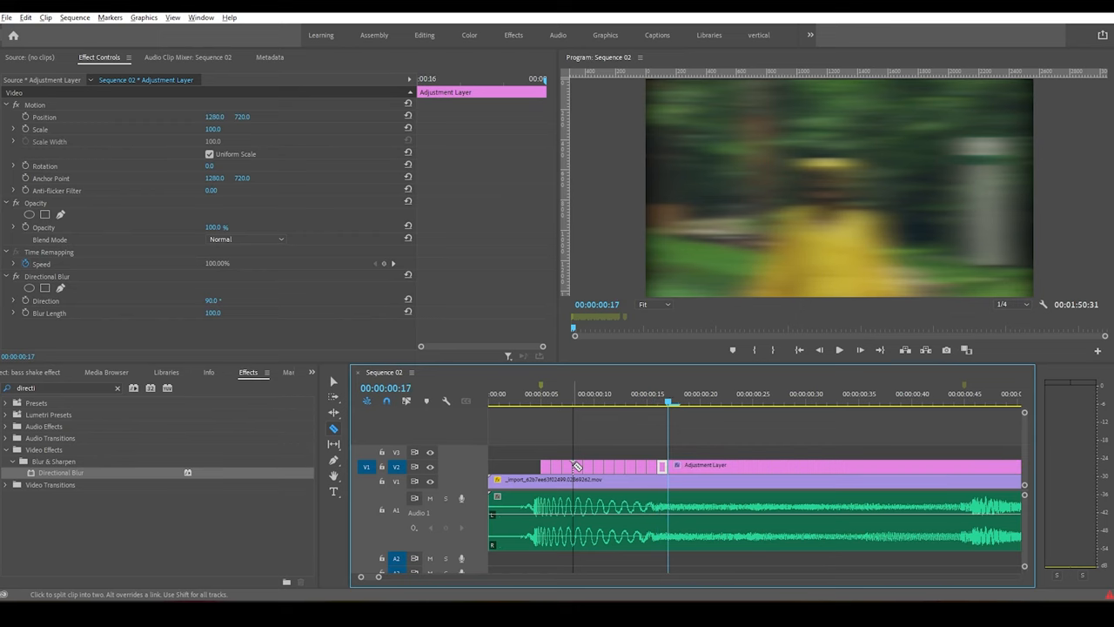
left_click(334, 381)
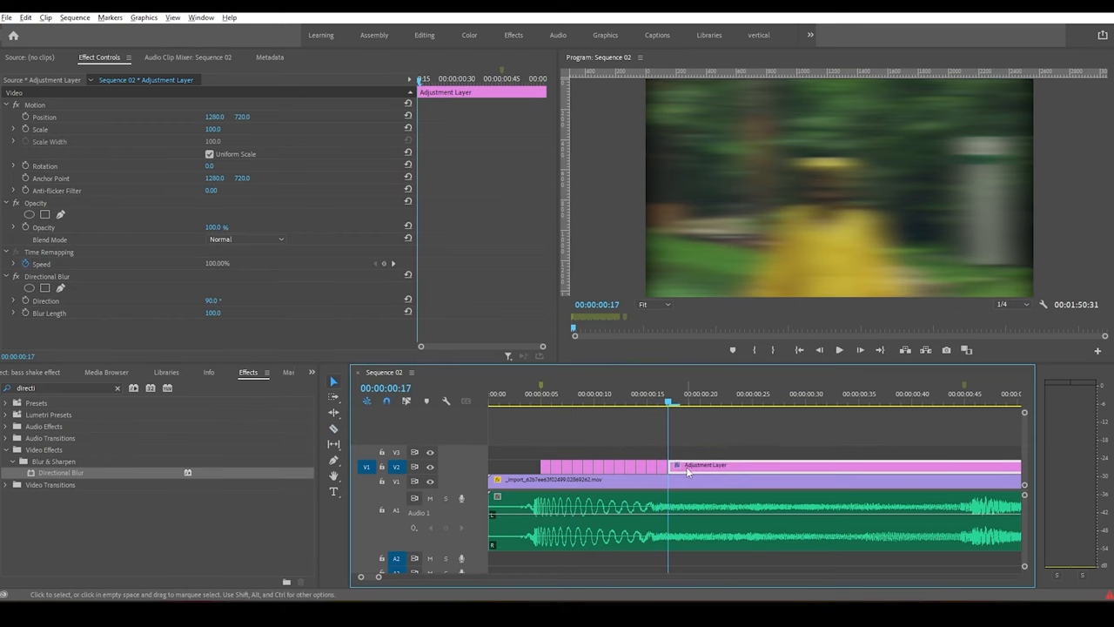
Step: Remove alternating adjustment layer pieces, leaving gaps between short blur bursts
left_click(554, 402)
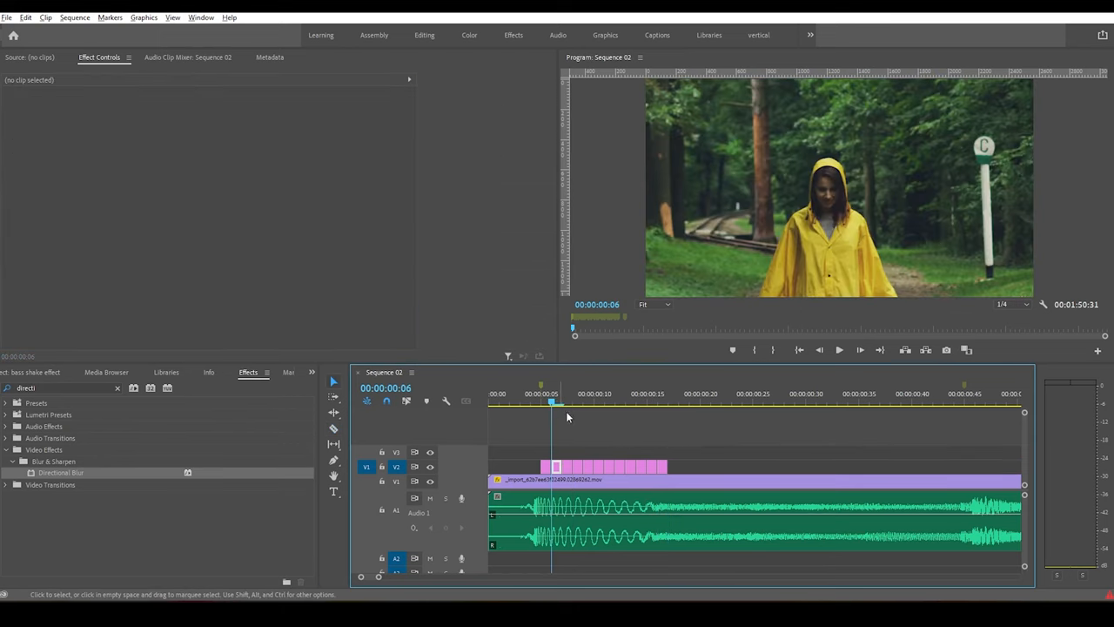
left_click(596, 404)
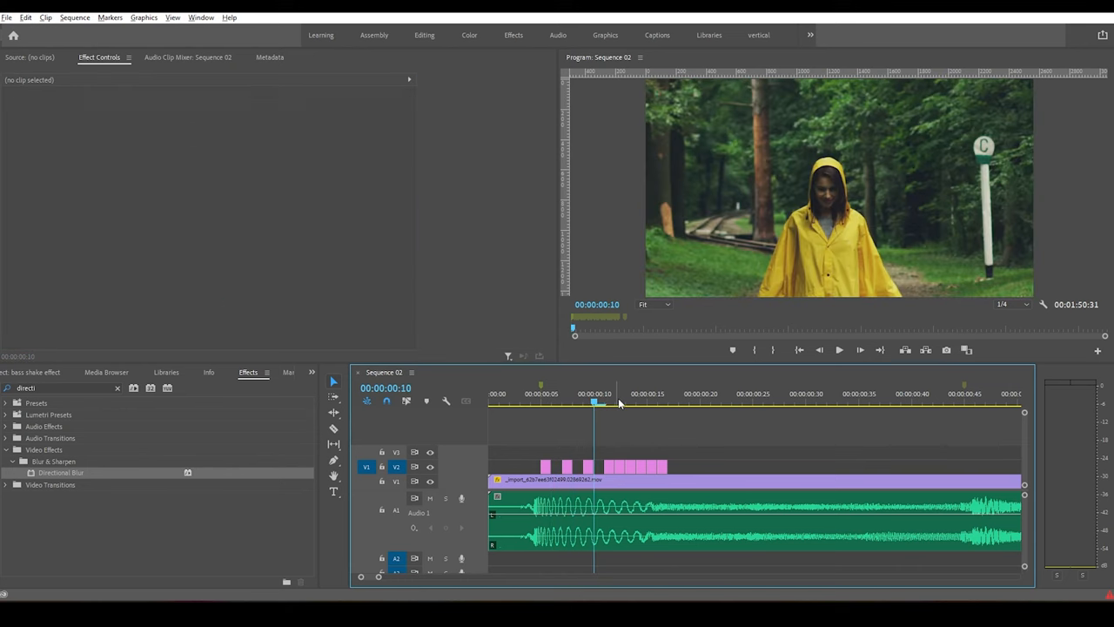
left_click(617, 393)
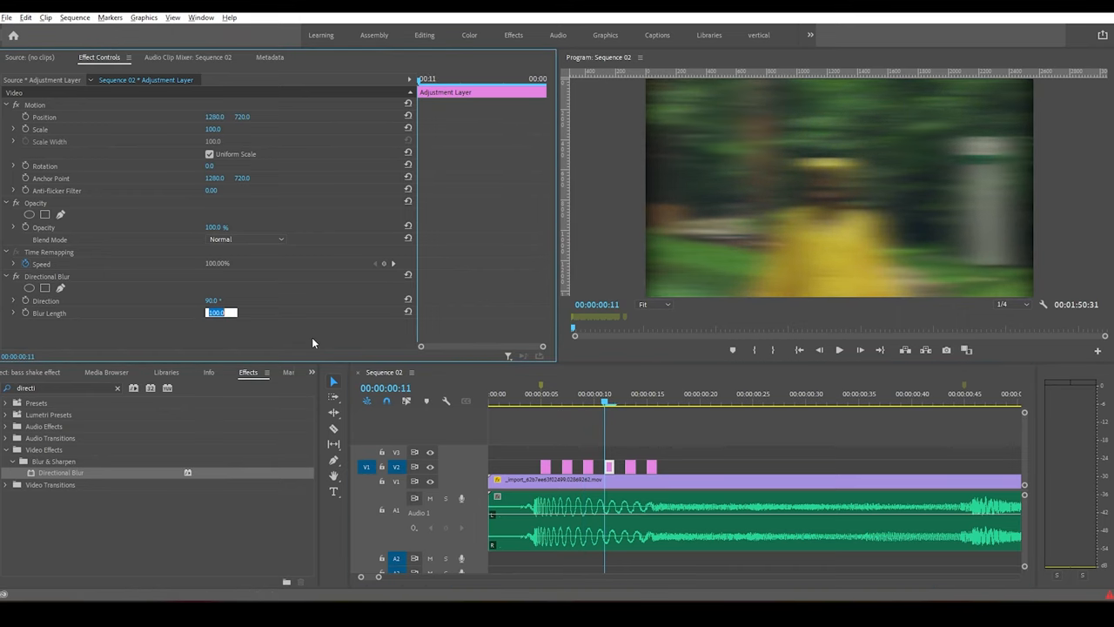
Step: Set a later piece's Blur Length to 40.0 and start editing the next piece's length
type("40.0")
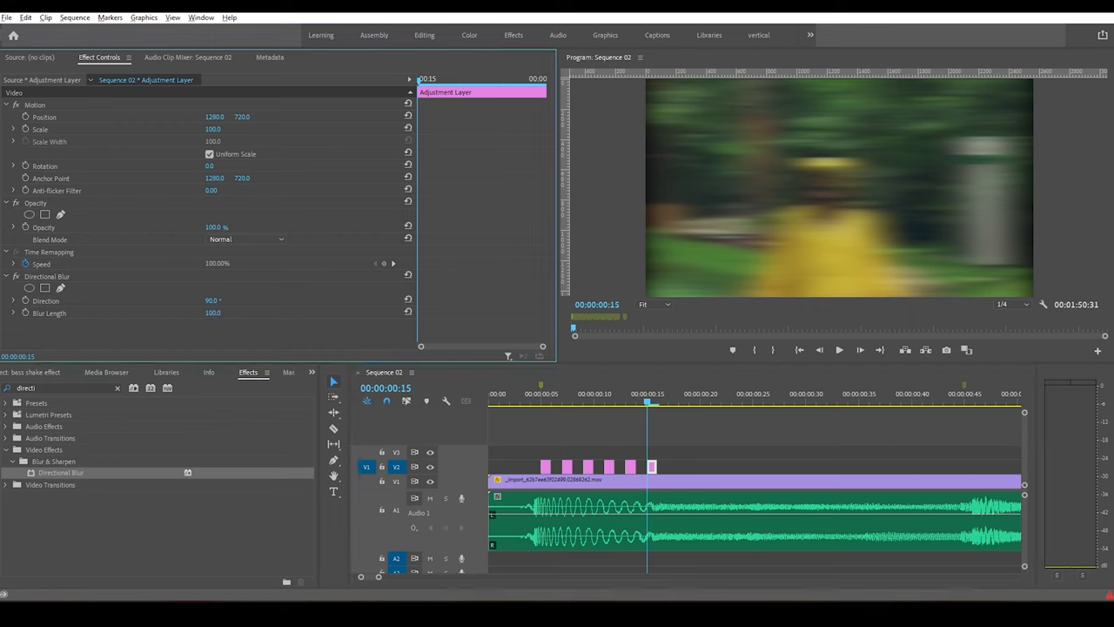
double_click(213, 314)
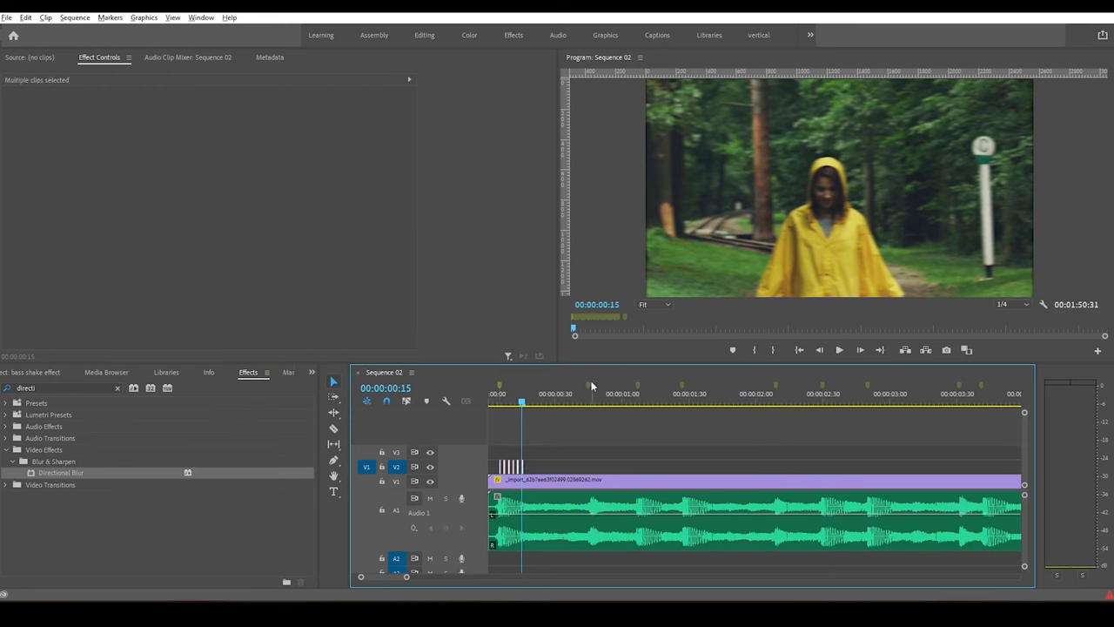
Step: Select the whole blur-piece group, copy it to a later marker, and preview playback
left_click(588, 386)
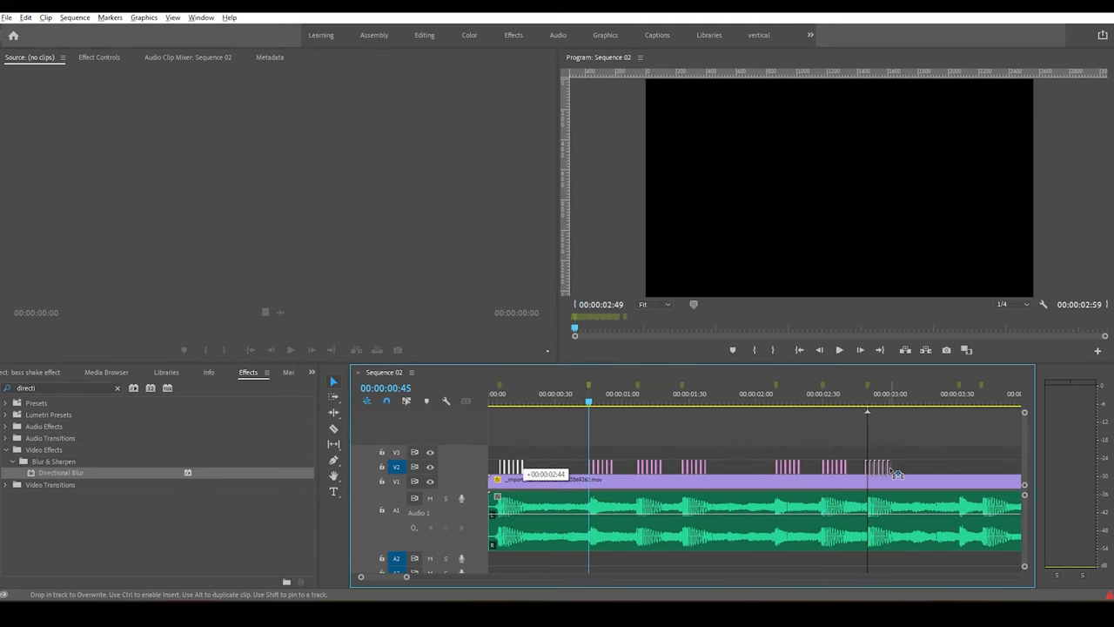
left_click(838, 349)
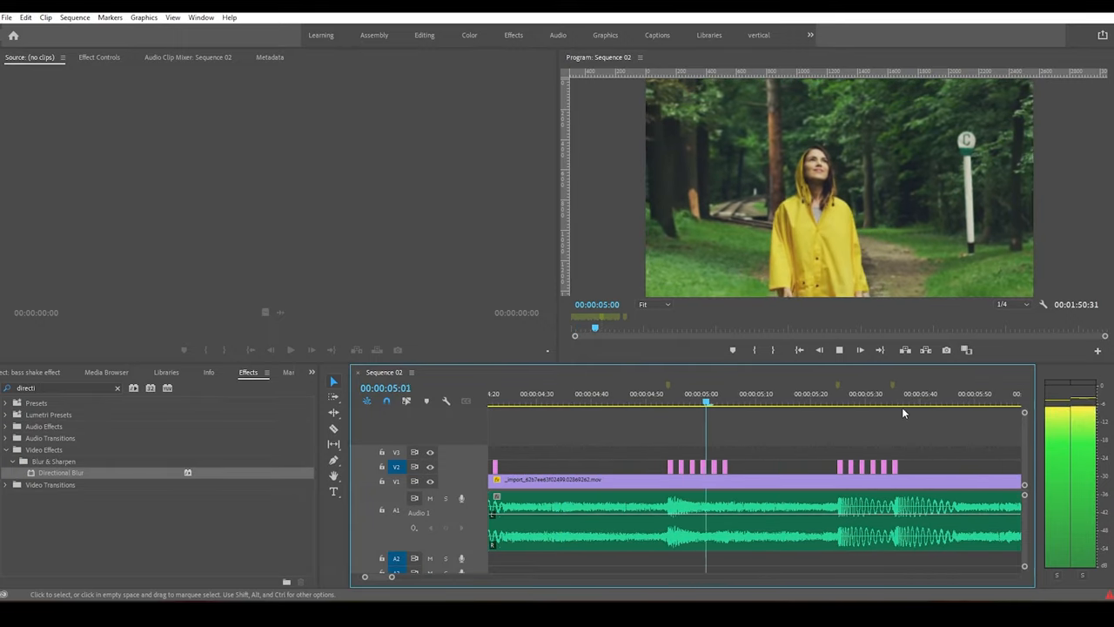
left_click(891, 404)
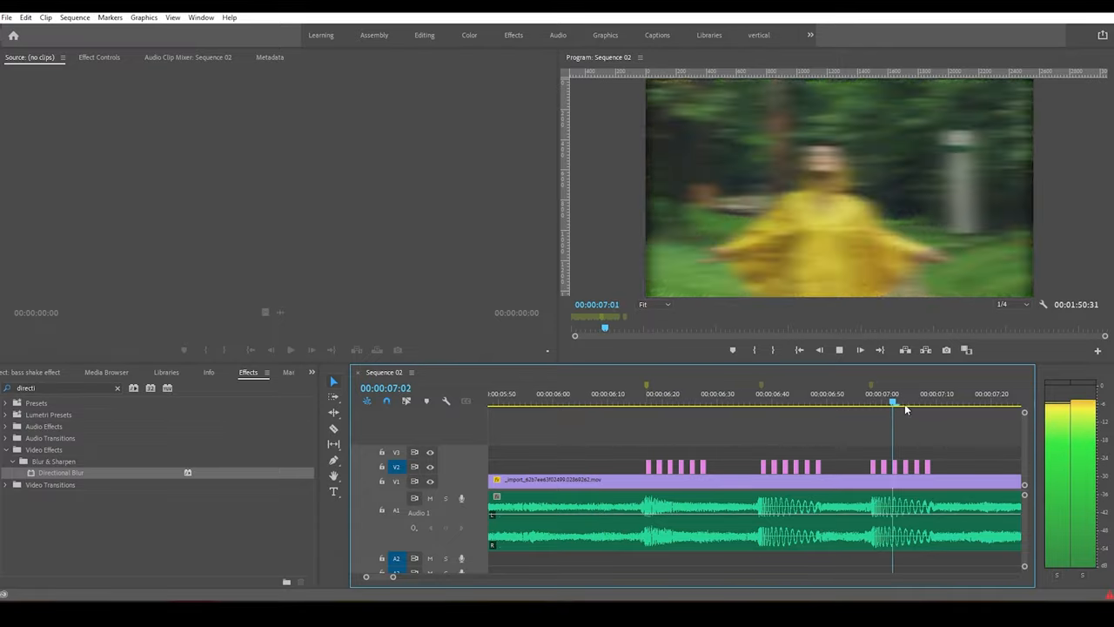